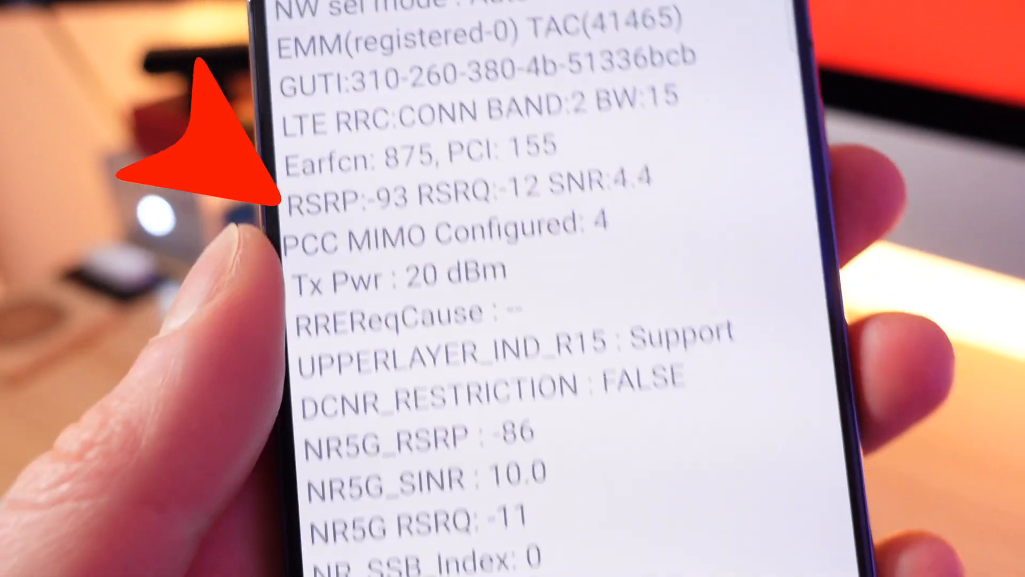
- Dismiss the 'Connection problem or invalid MMI code' error after the rejected service code
scroll(down, 3)
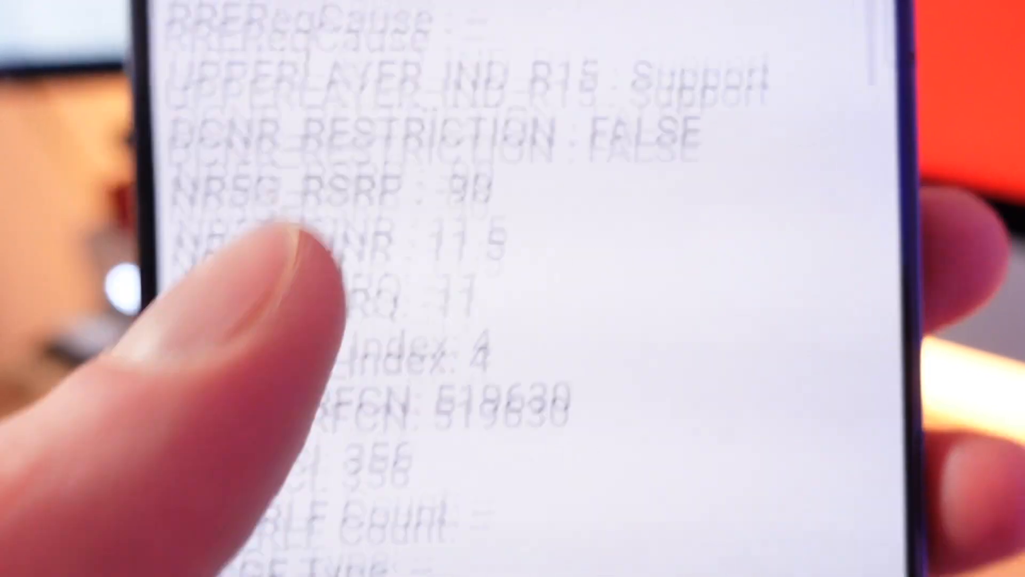
scroll(down, 3)
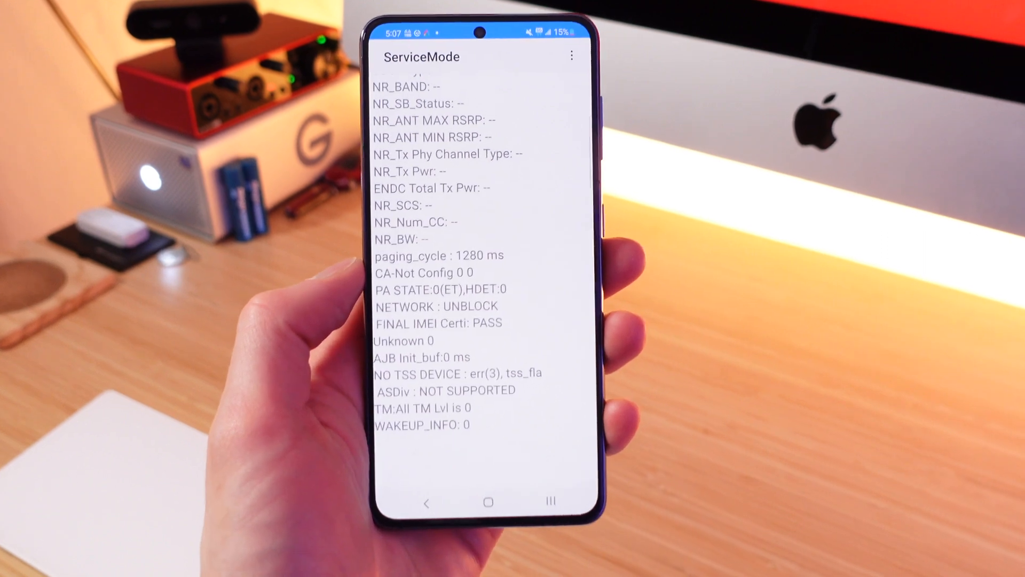
scroll(down, 3)
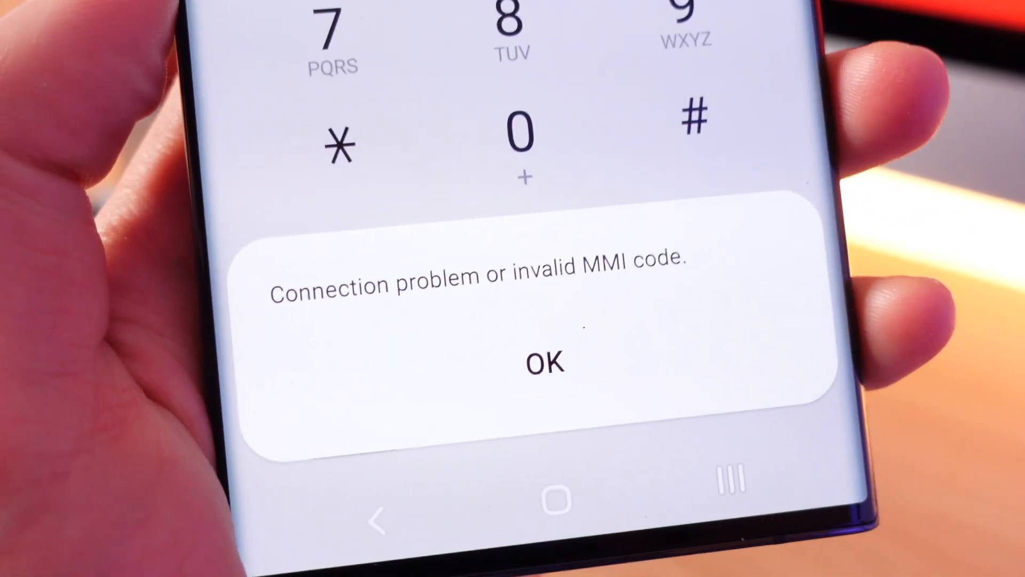
click(546, 362)
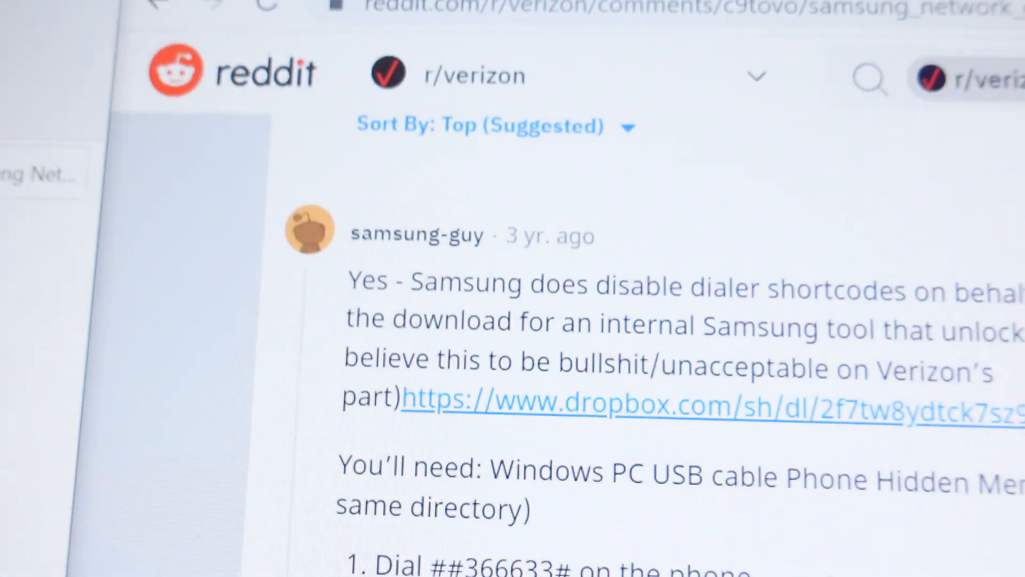
- Scroll the r/verizon thread toward the Samsung internal unlock tool instructions
scroll(down, 3)
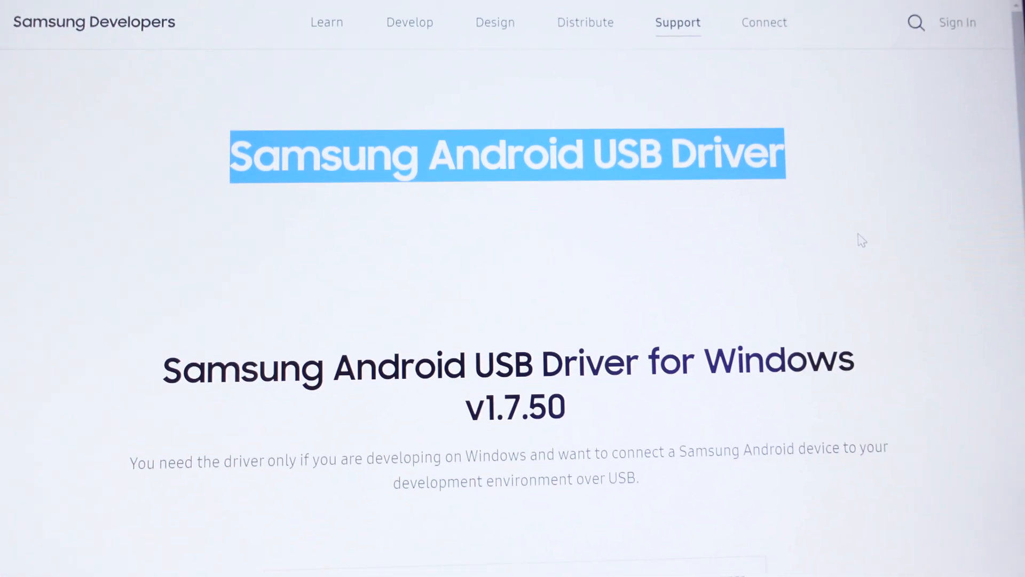
- Download Samsung Android USB Driver for Windows v1.7.50 and approve reinstalling it
scroll(down, 3)
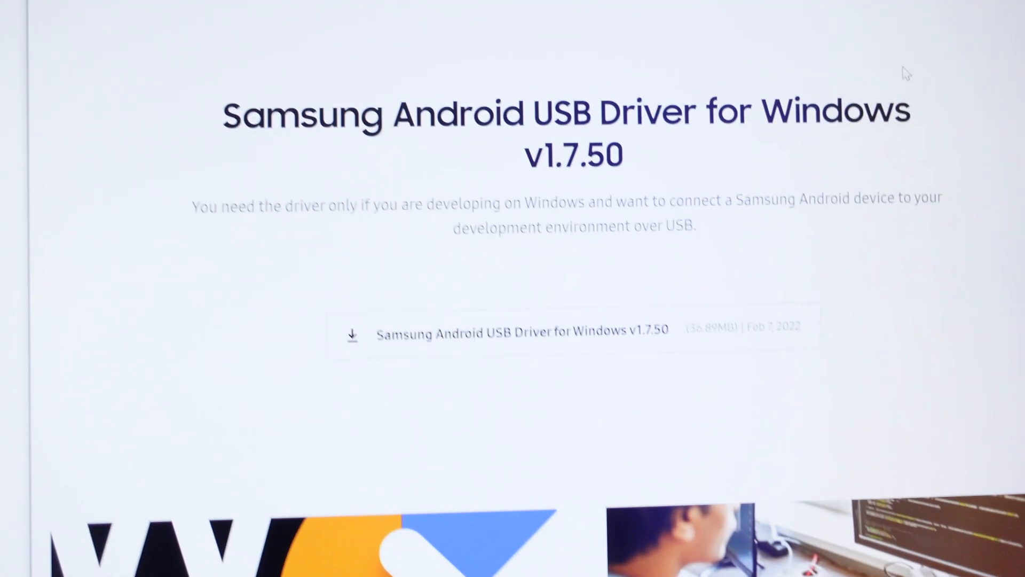
scroll(down, 3)
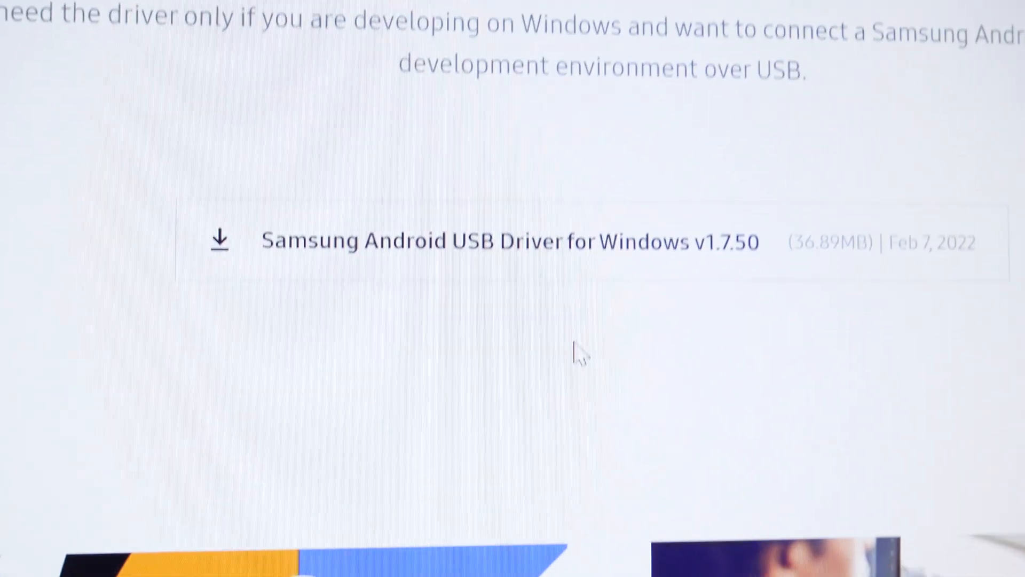
click(219, 240)
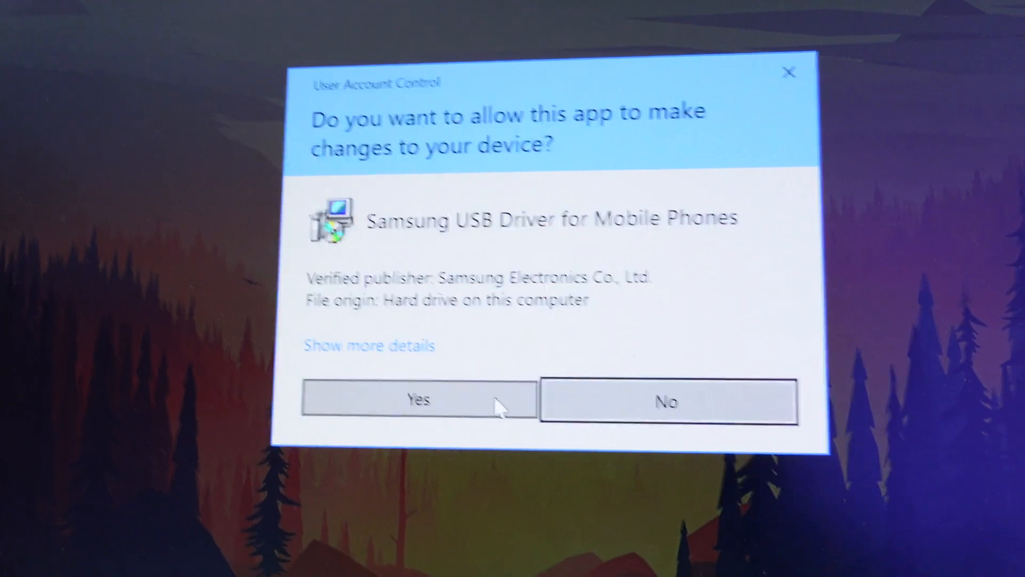
click(418, 399)
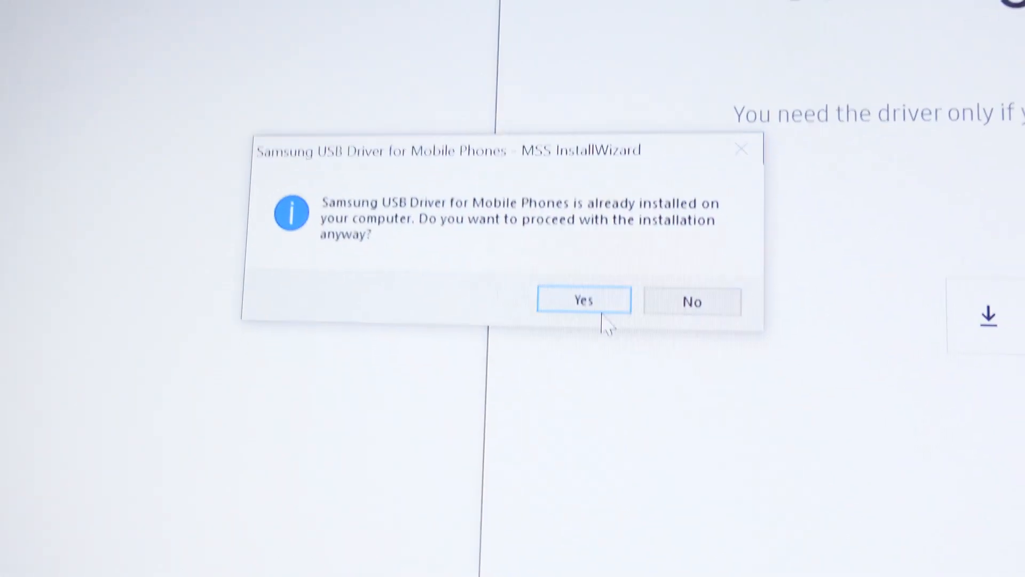
click(583, 300)
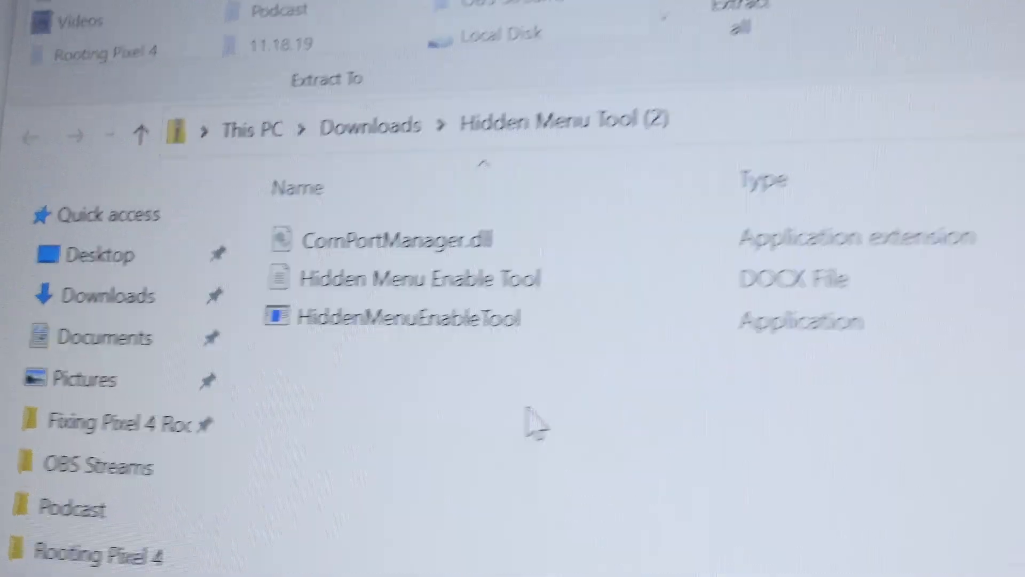
- Browse Downloads > Hidden Menu Tool (2) to show ComPortManager.dll and HiddenMenuEnableTool
click(392, 325)
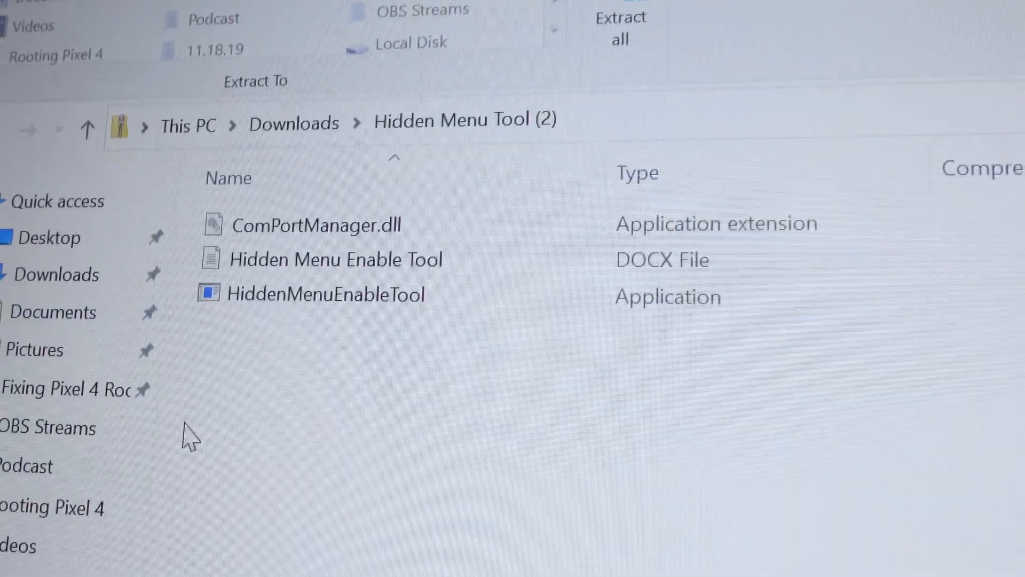
click(324, 295)
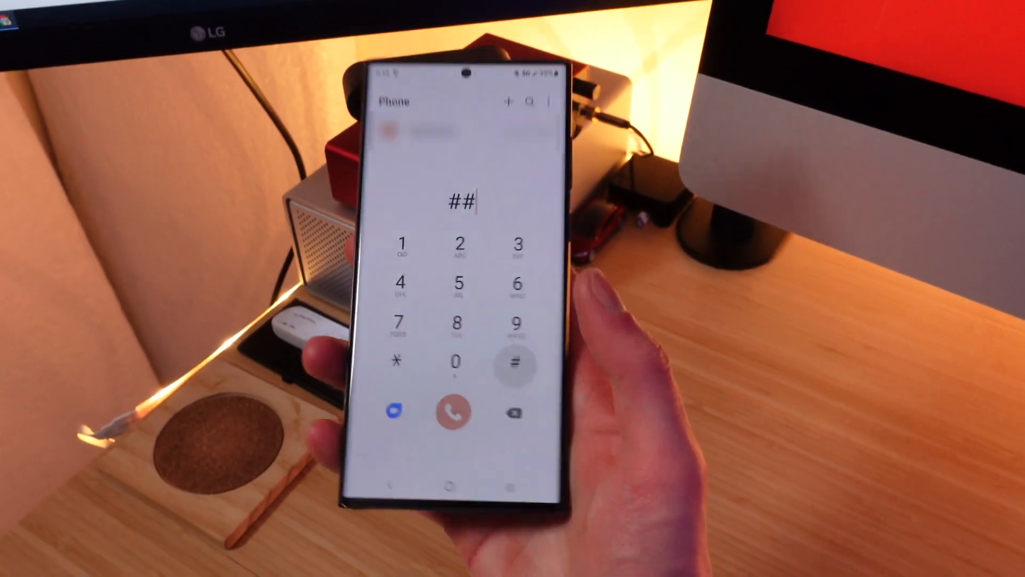
- Enter the ##366633# hidden menu service code on the phone keypad
text(36)
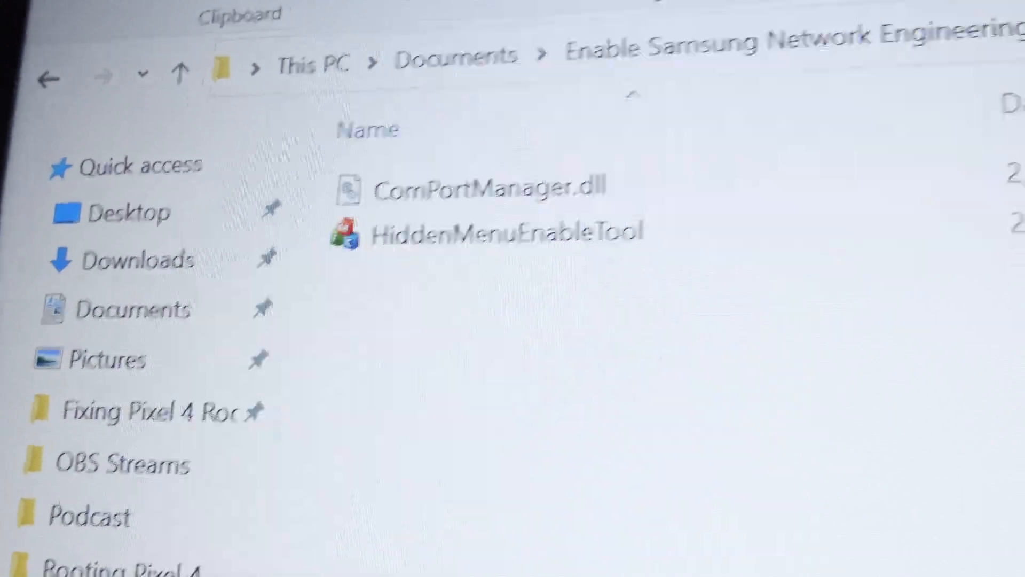
- Run HiddenMenuEnableTool as administrator and approve the unknown-publisher UAC prompt
click(471, 267)
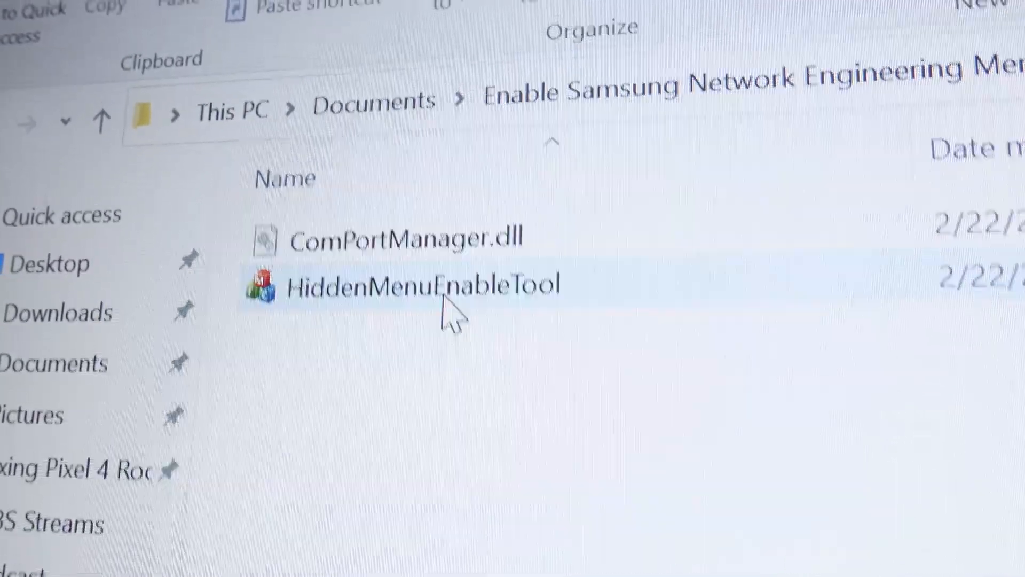
right_click(426, 284)
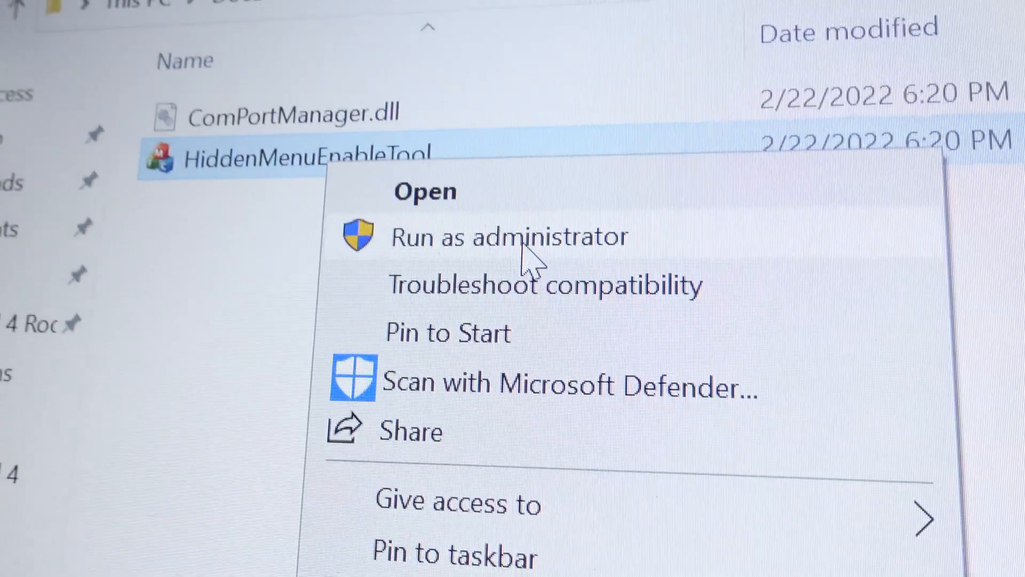
click(508, 237)
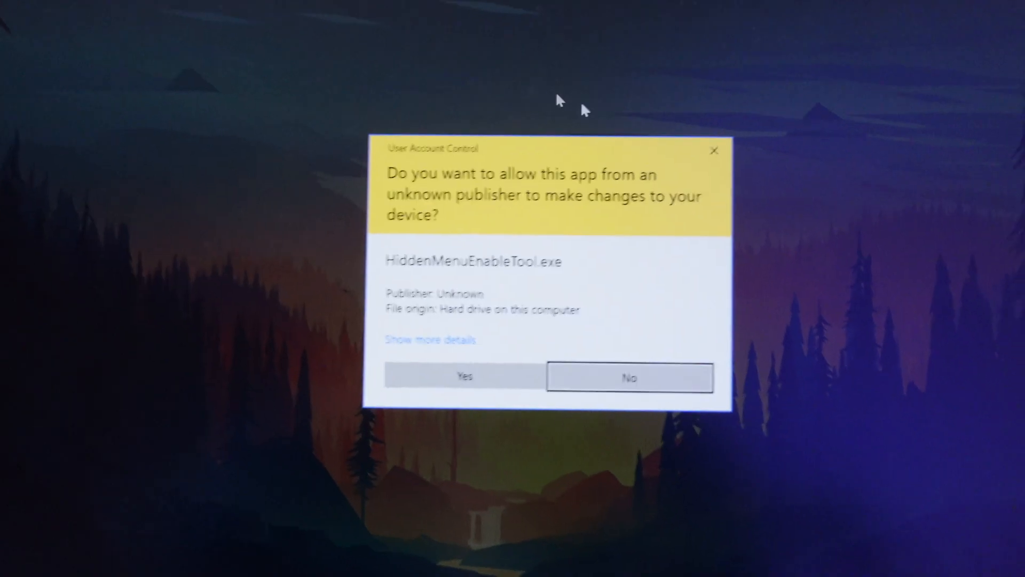
click(464, 377)
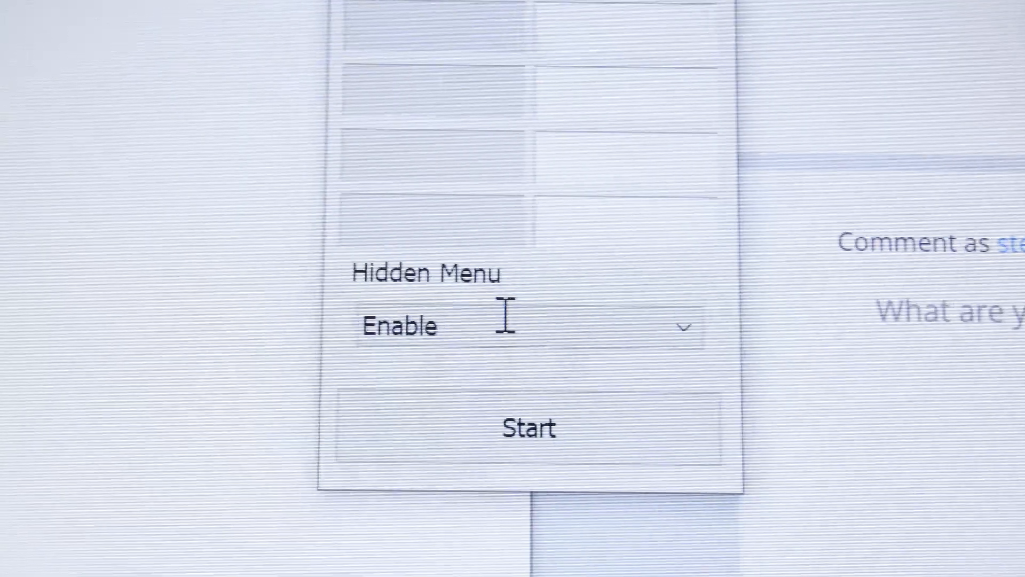
- Set Hidden Menu to Enable and start it until Success is reported on COM7
click(528, 427)
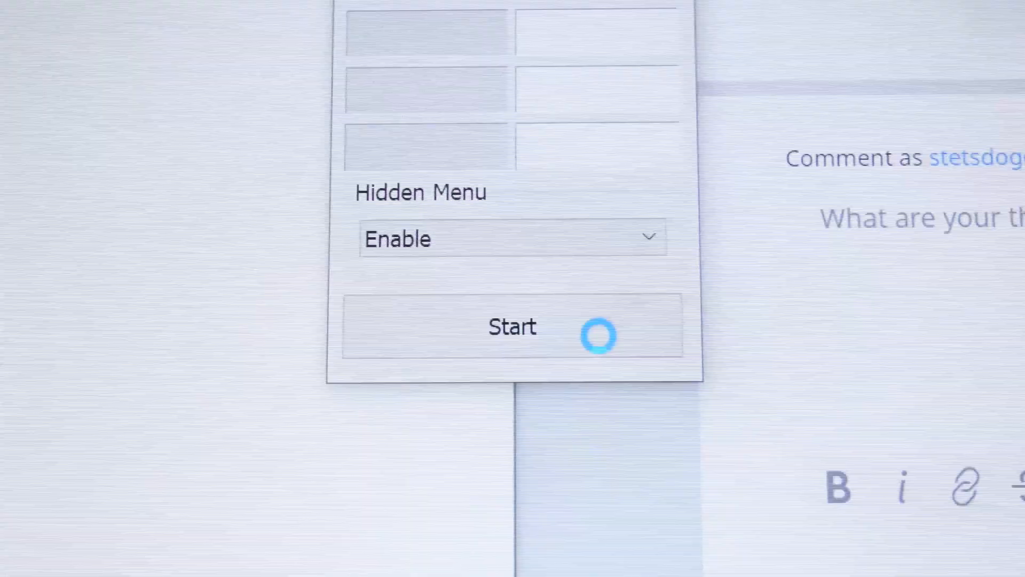
click(512, 326)
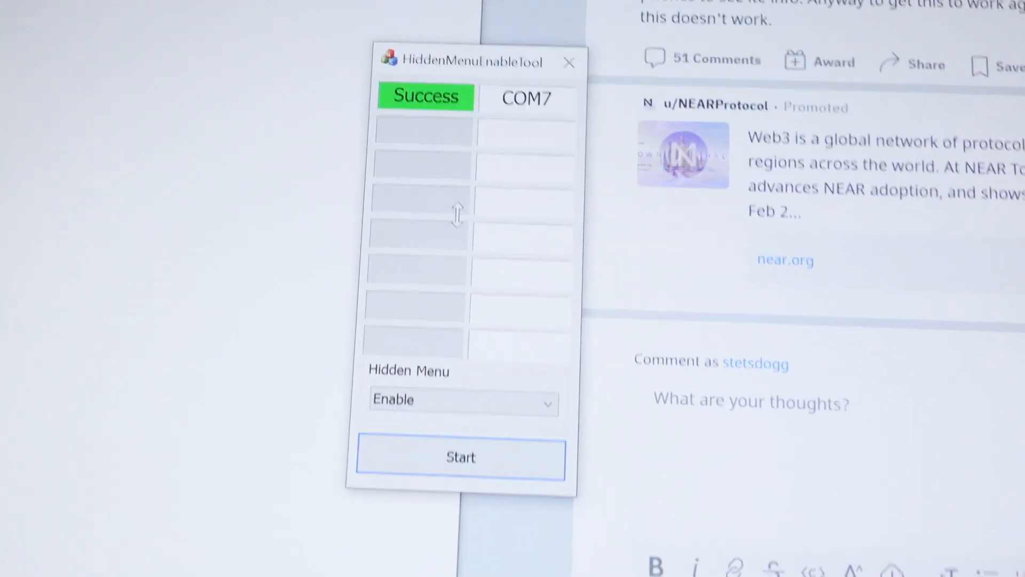
scroll(down, 3)
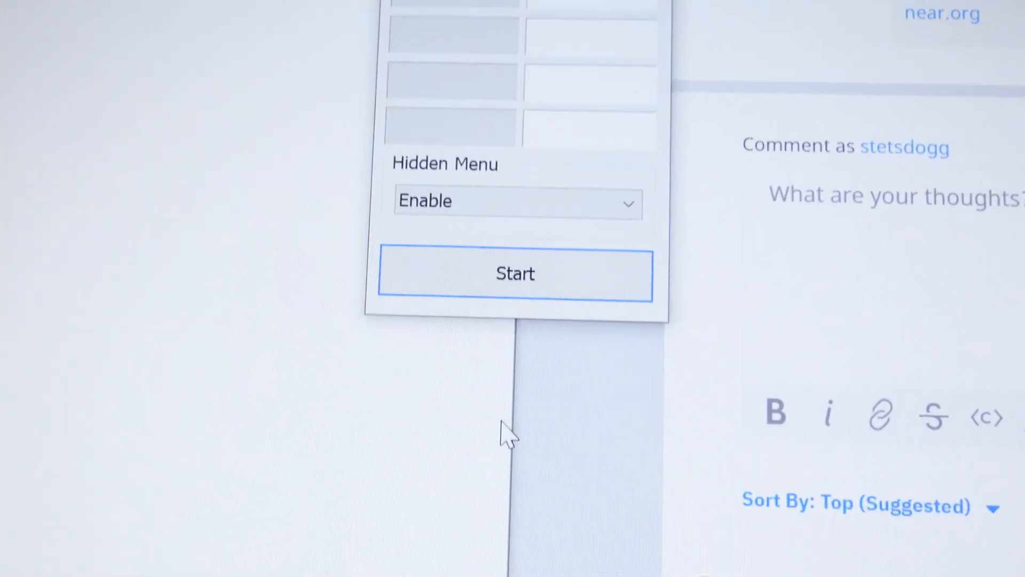
click(515, 274)
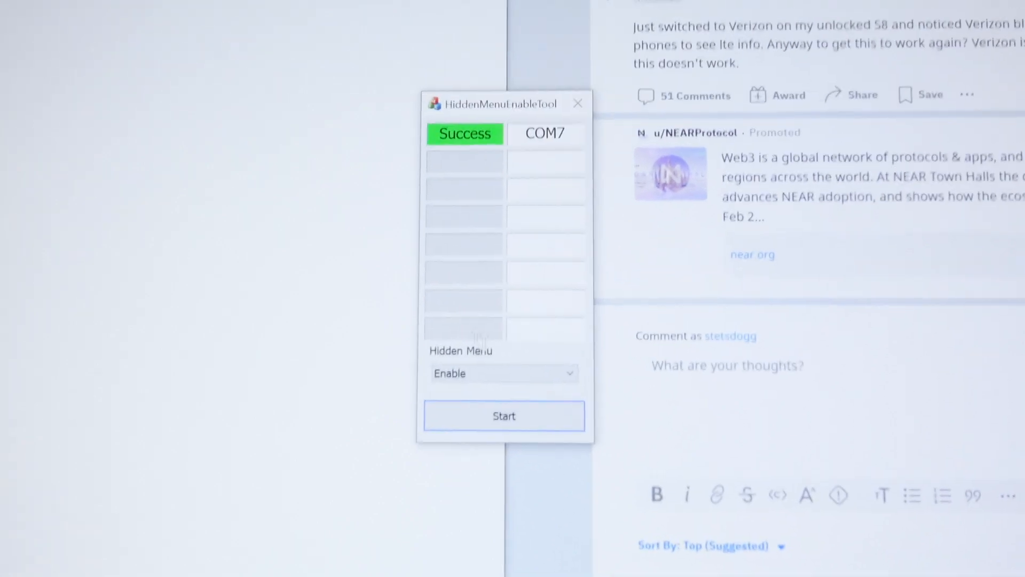